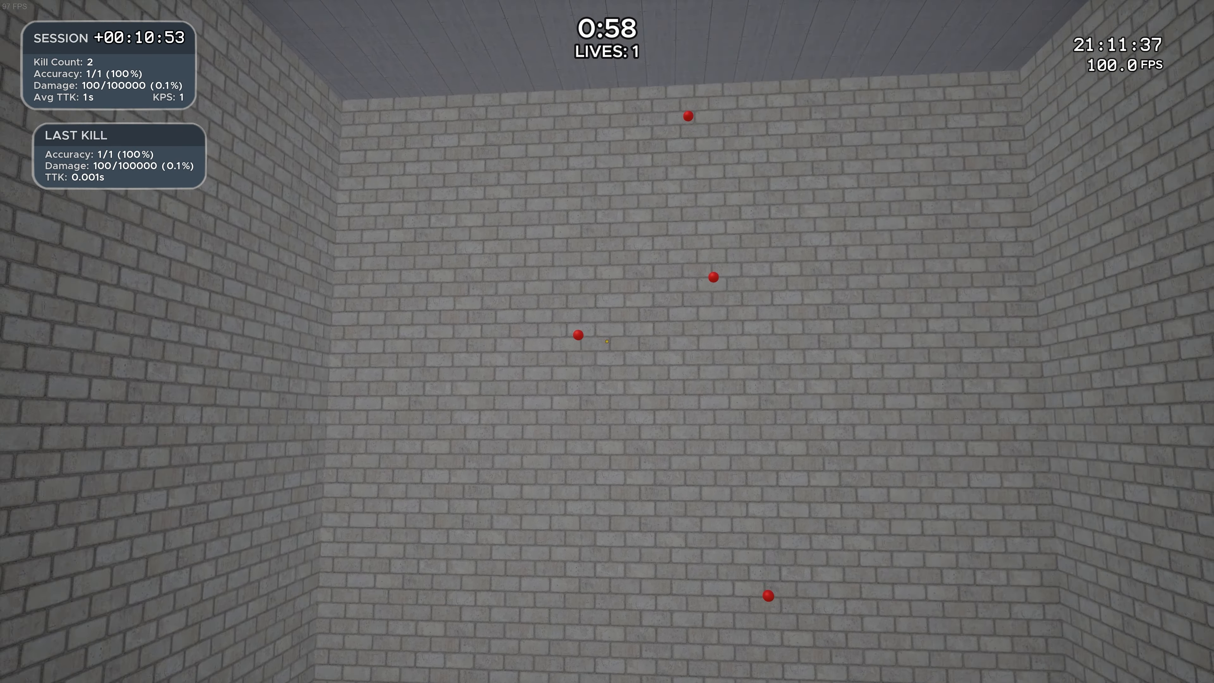
Shoot every red ball target without missing, finishing at 100% accuracy with a new high score of 87.
click(606, 342)
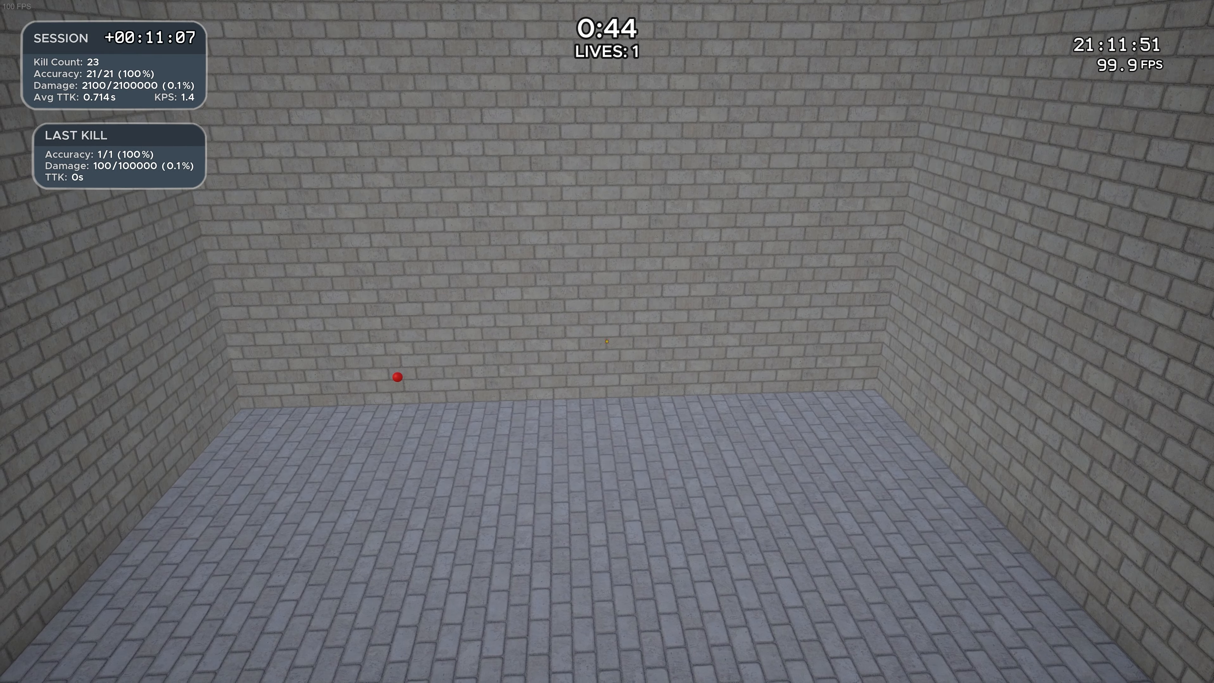
click(606, 342)
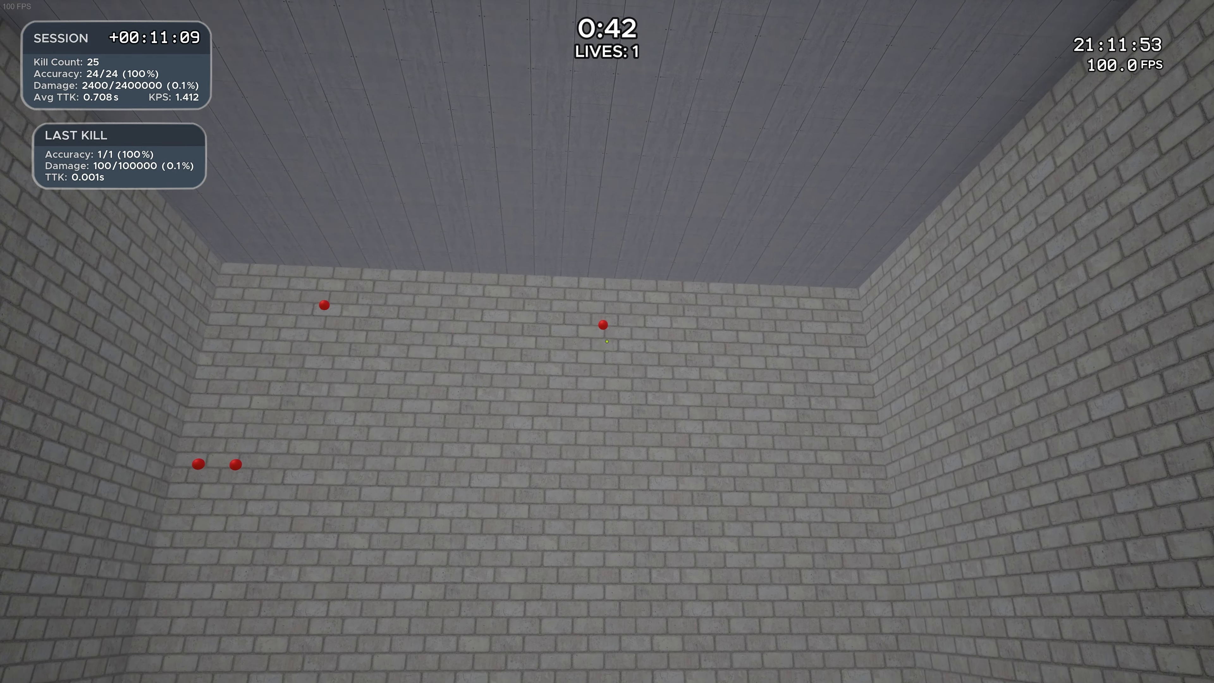
click(603, 330)
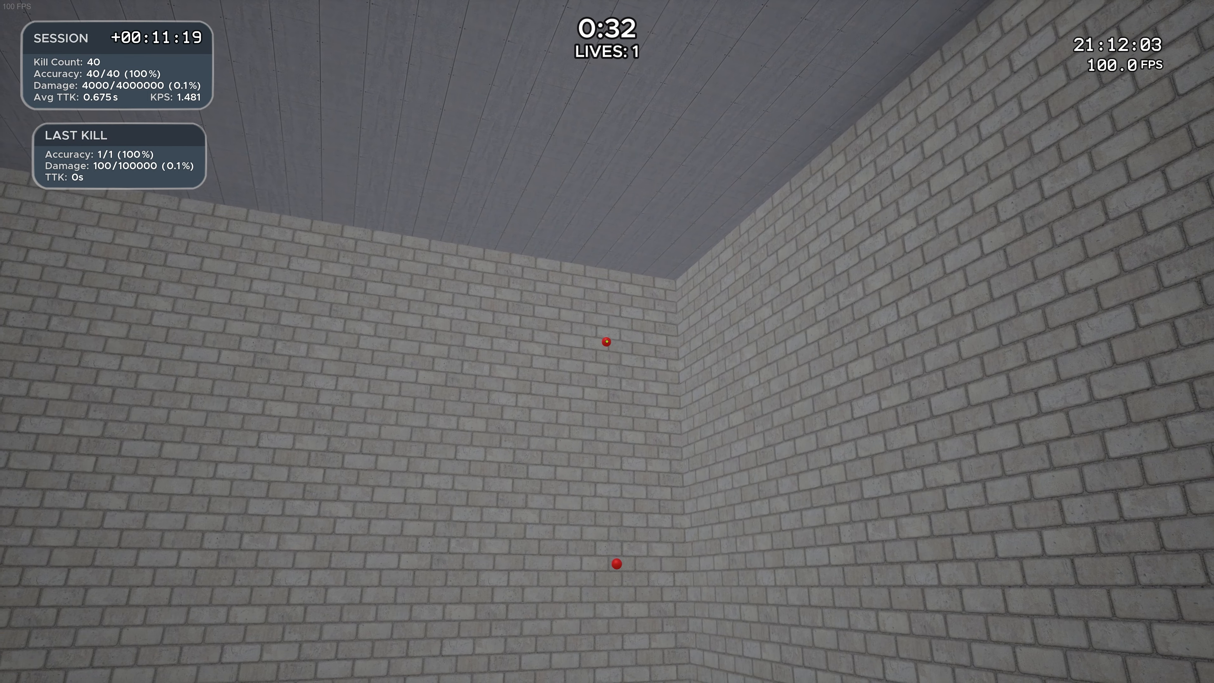
click(607, 341)
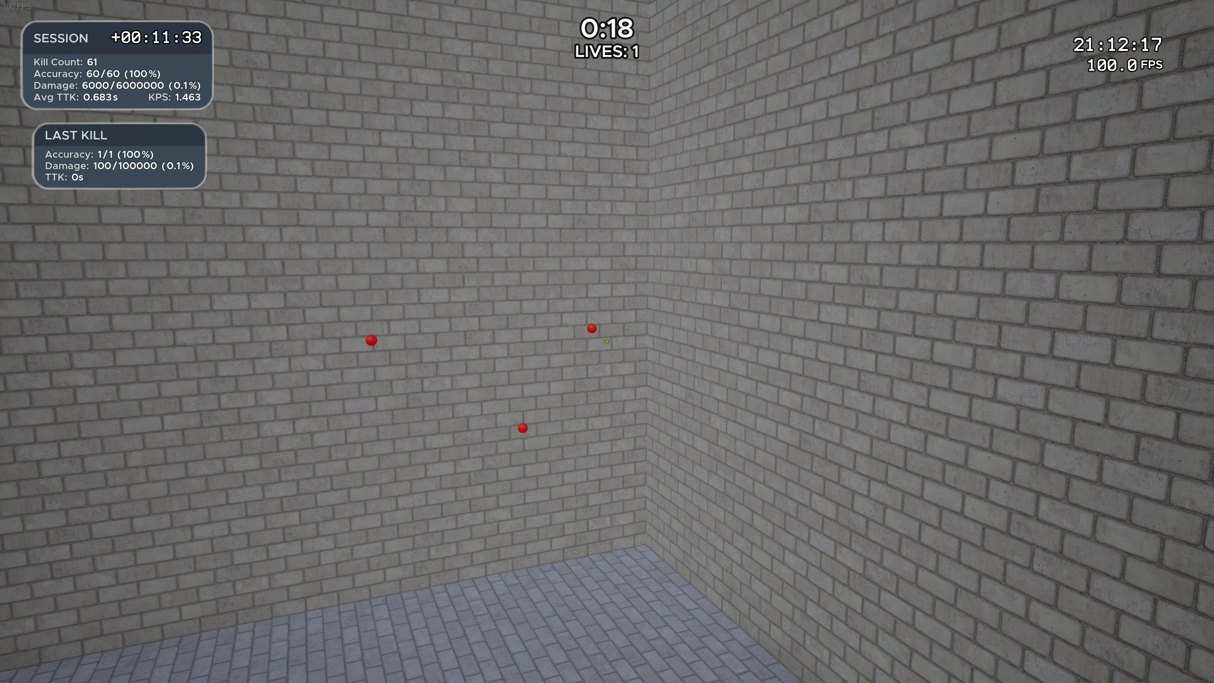
click(606, 343)
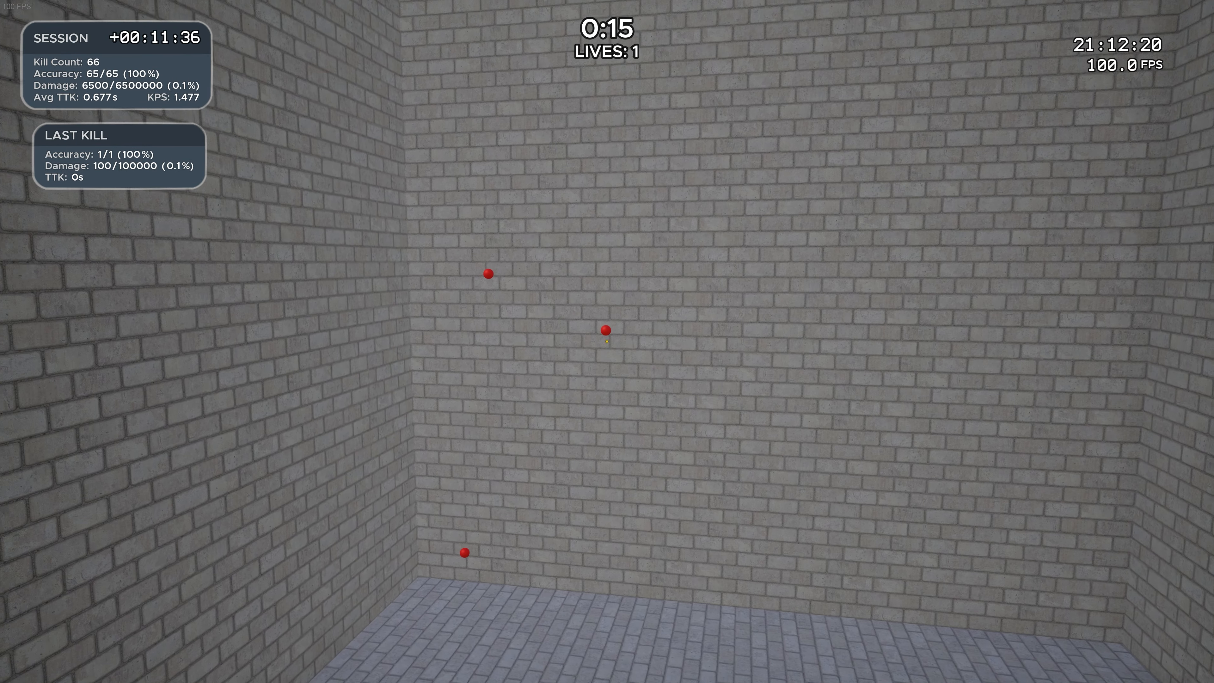
click(606, 329)
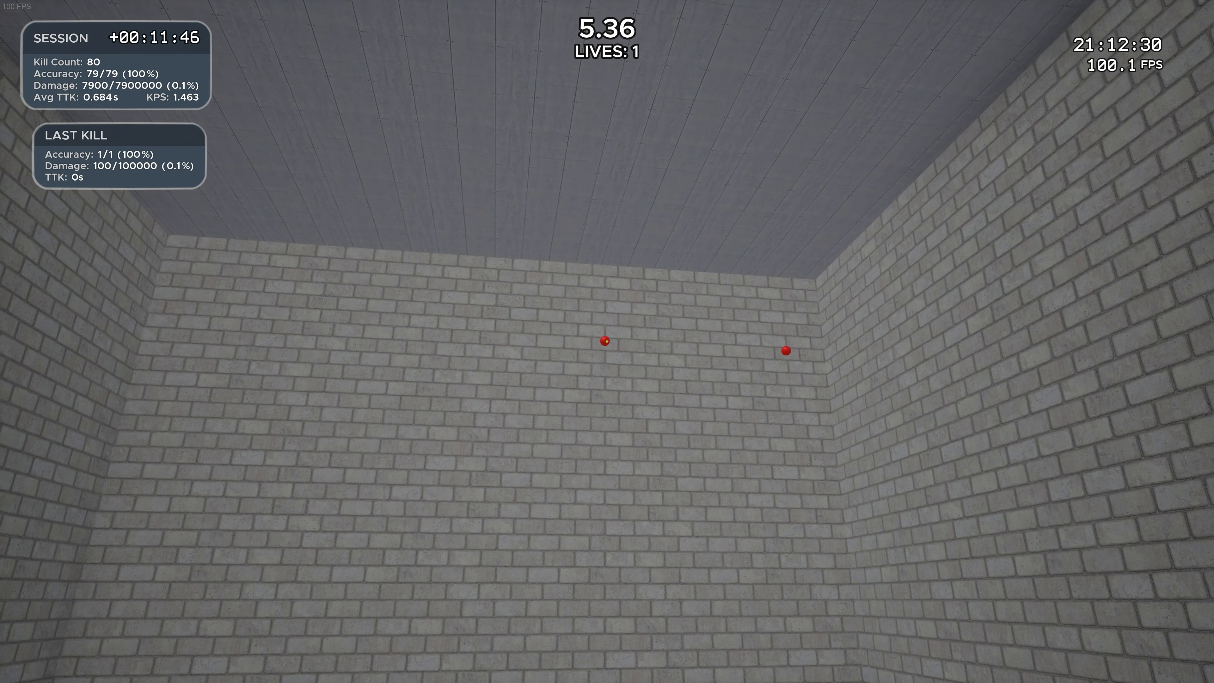
click(606, 342)
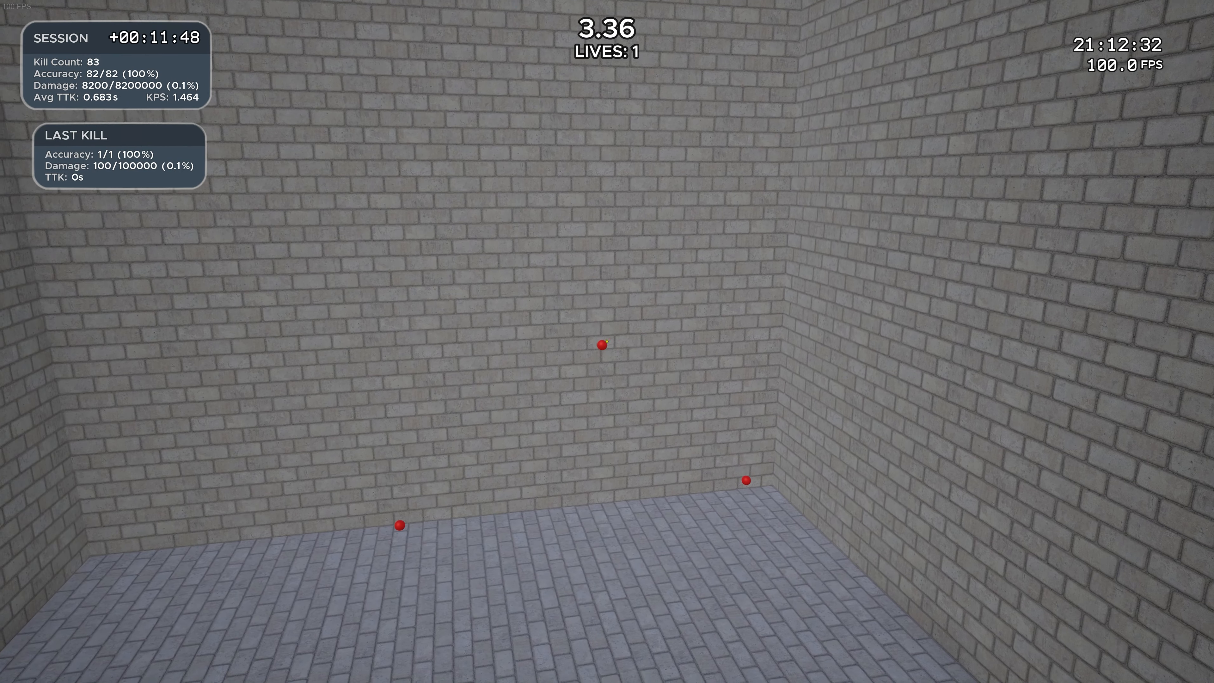
click(608, 348)
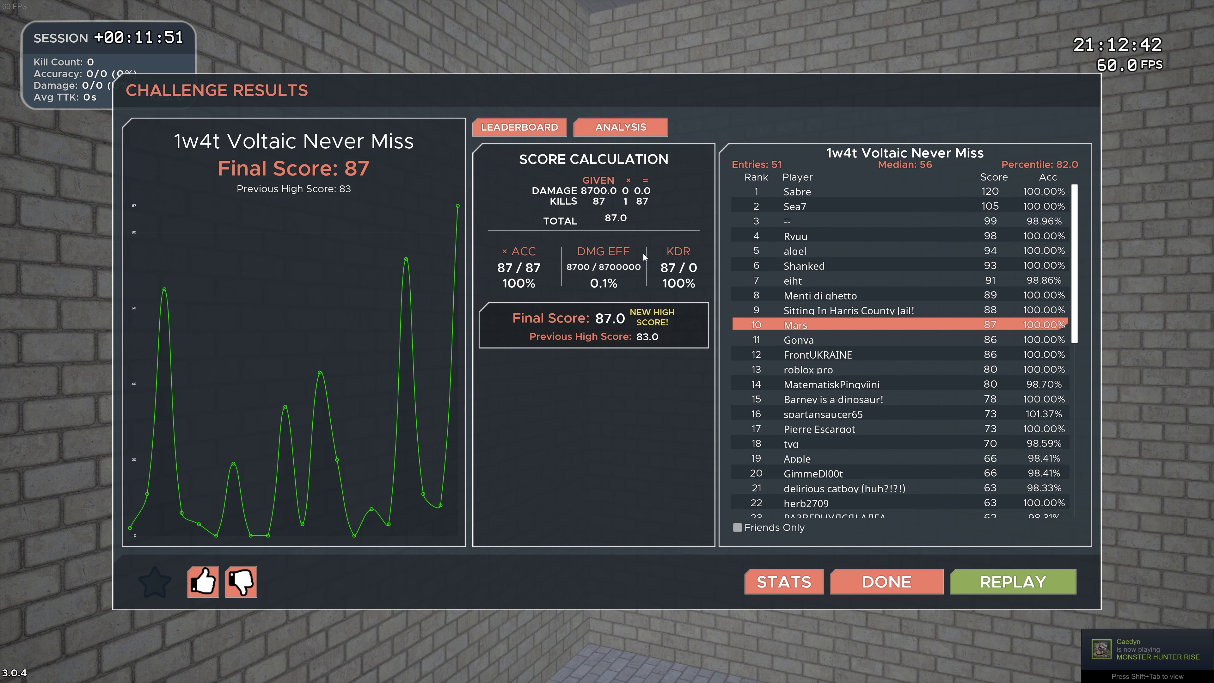
mouse_move(884, 350)
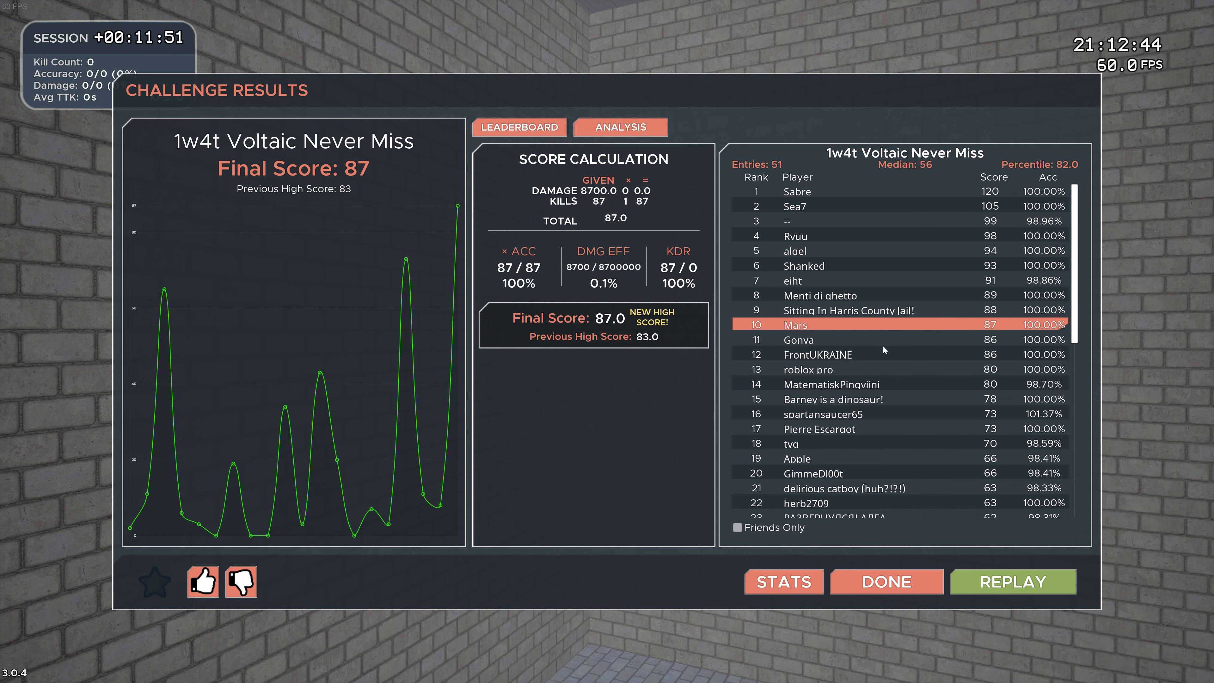
mouse_move(895, 336)
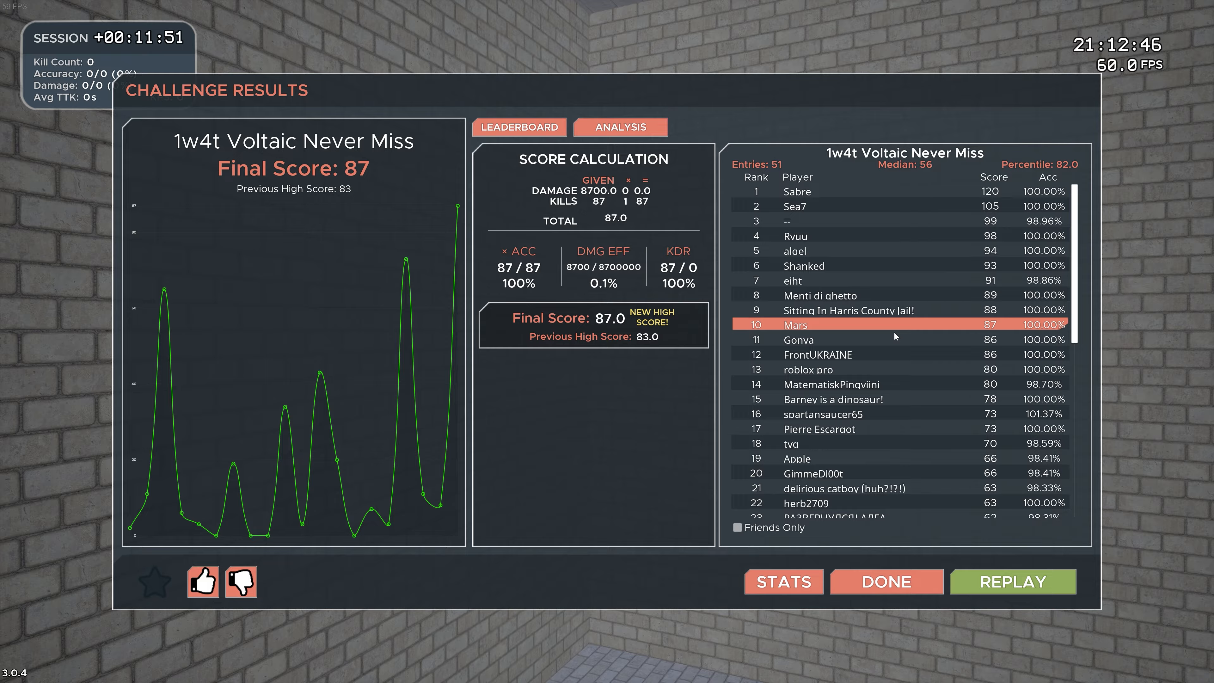